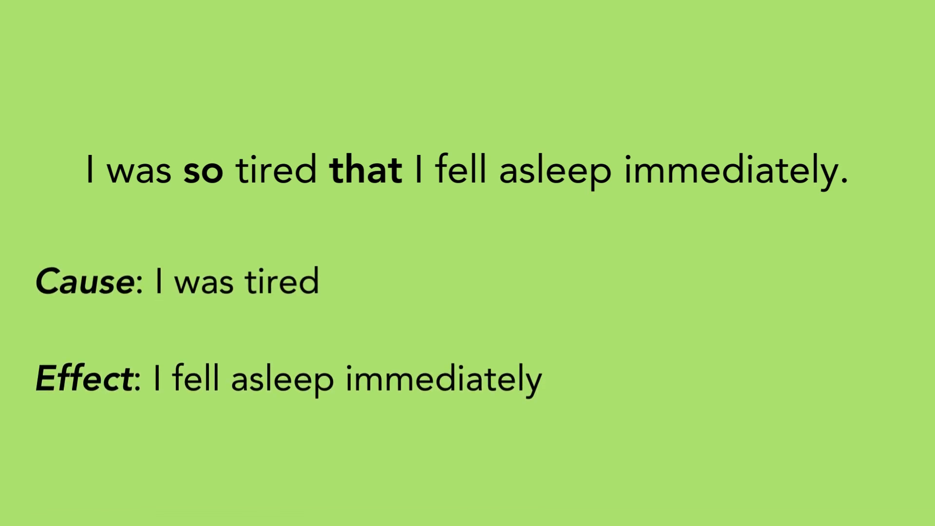
- Advance to the 'Before Comparative Adjectives' slide with the example "She is so much taller than her brother."
key("Right")
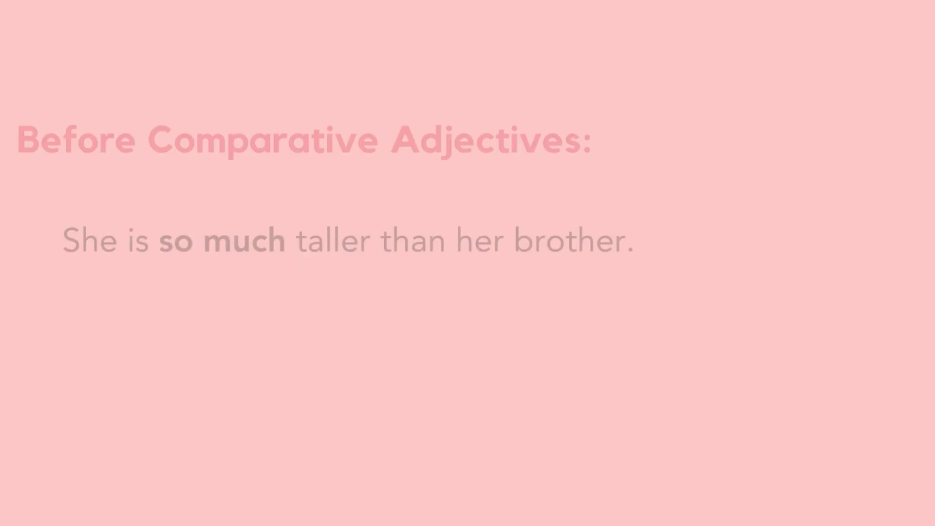